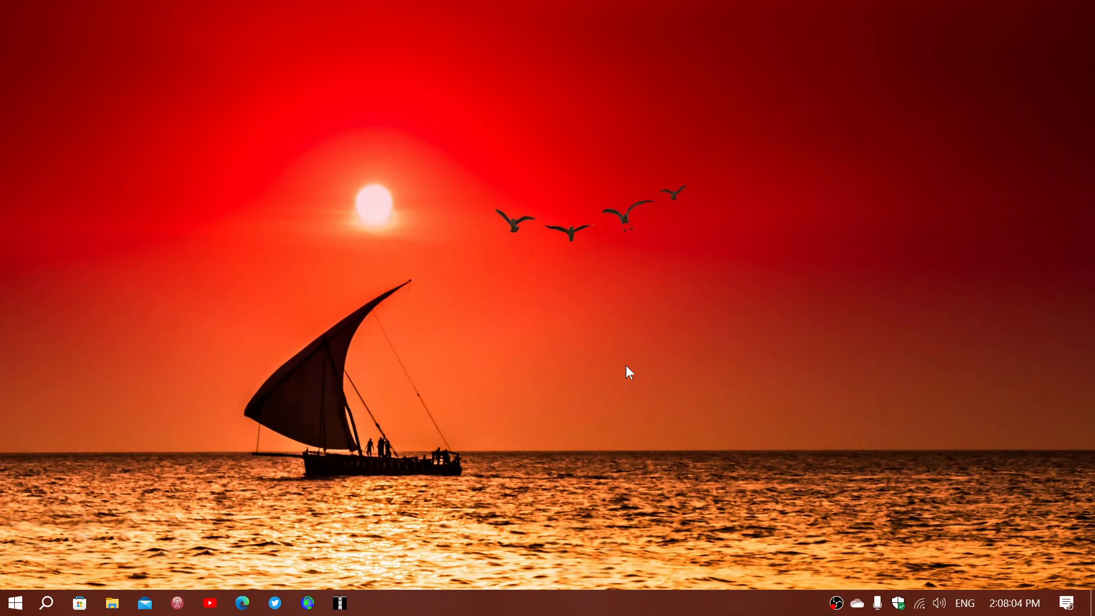
pyautogui.moveTo(3, 574)
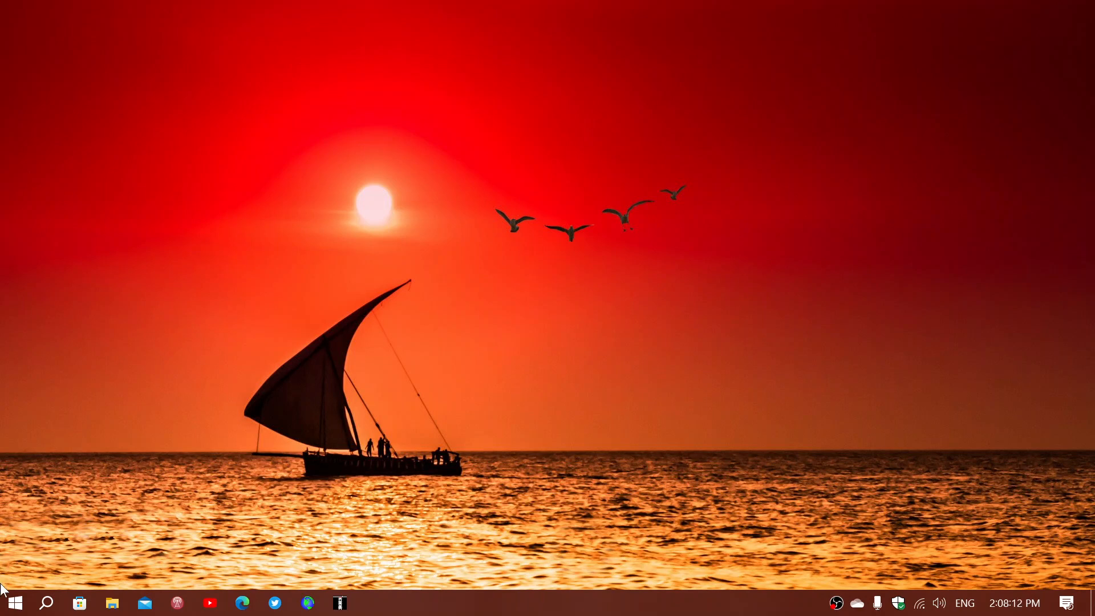
# Step: Show the Start menu app list with Windows Backup under Recently added
pyautogui.click(18, 602)
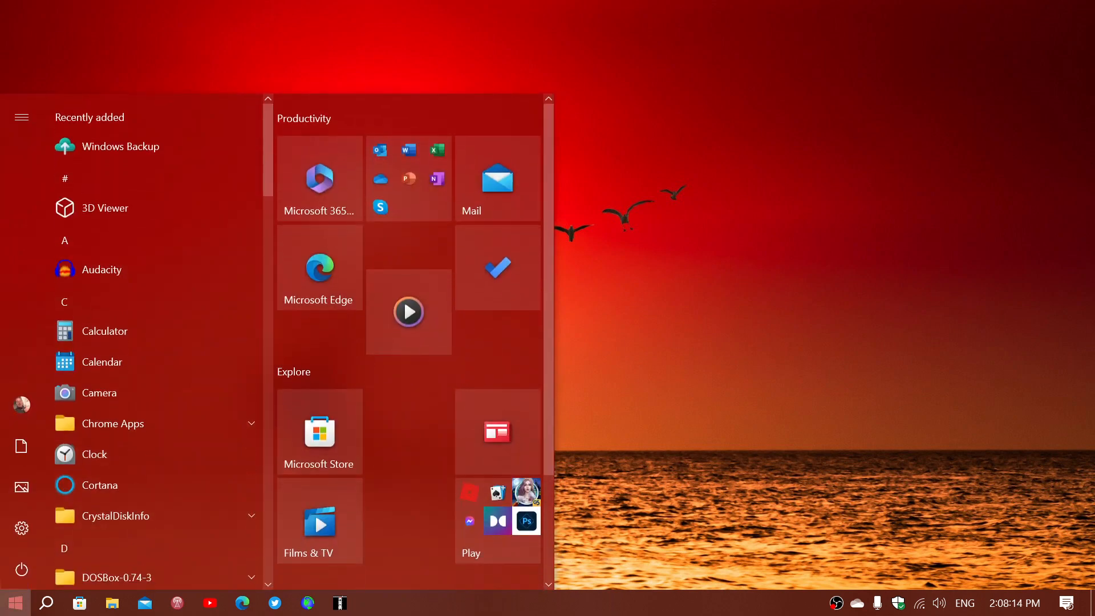
pyautogui.moveTo(184, 176)
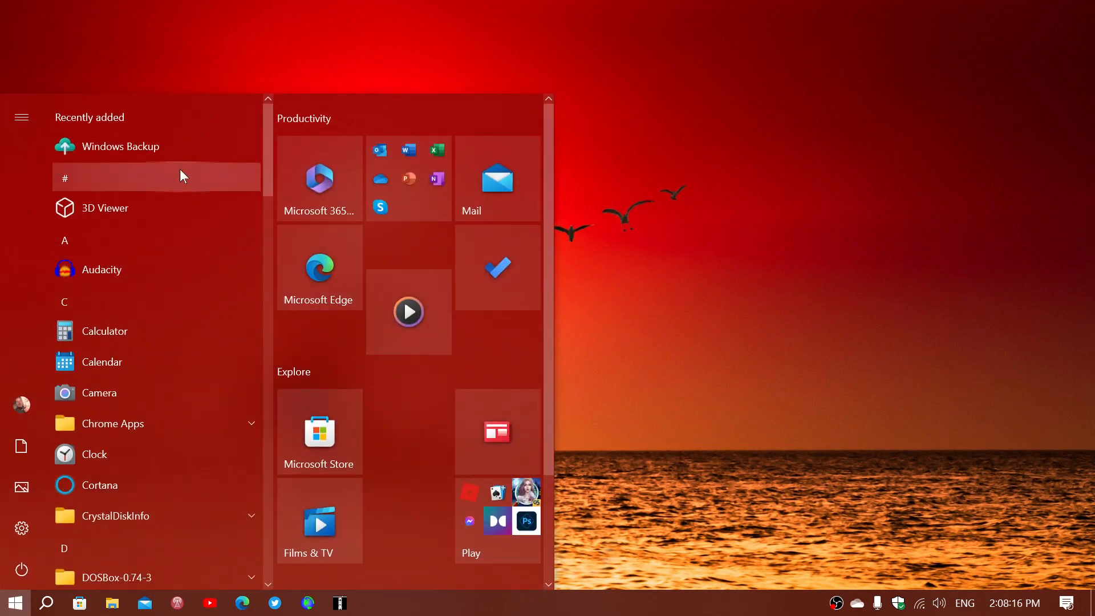
pyautogui.moveTo(135, 153)
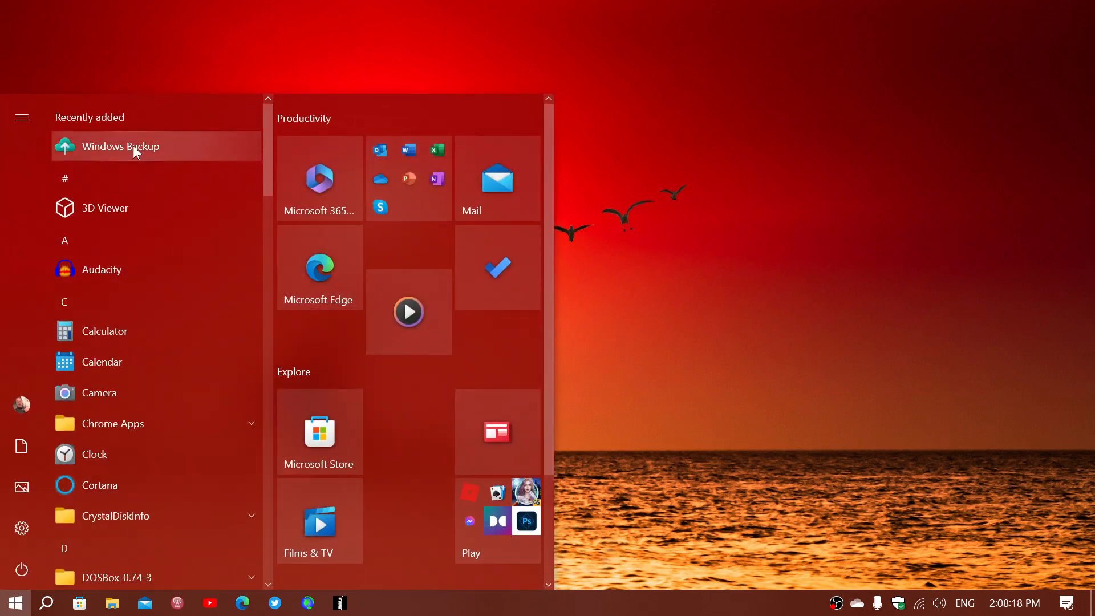
# Step: Launch Windows Backup from the Recently added list to its 'Let's back up your PC' overview
pyautogui.click(121, 146)
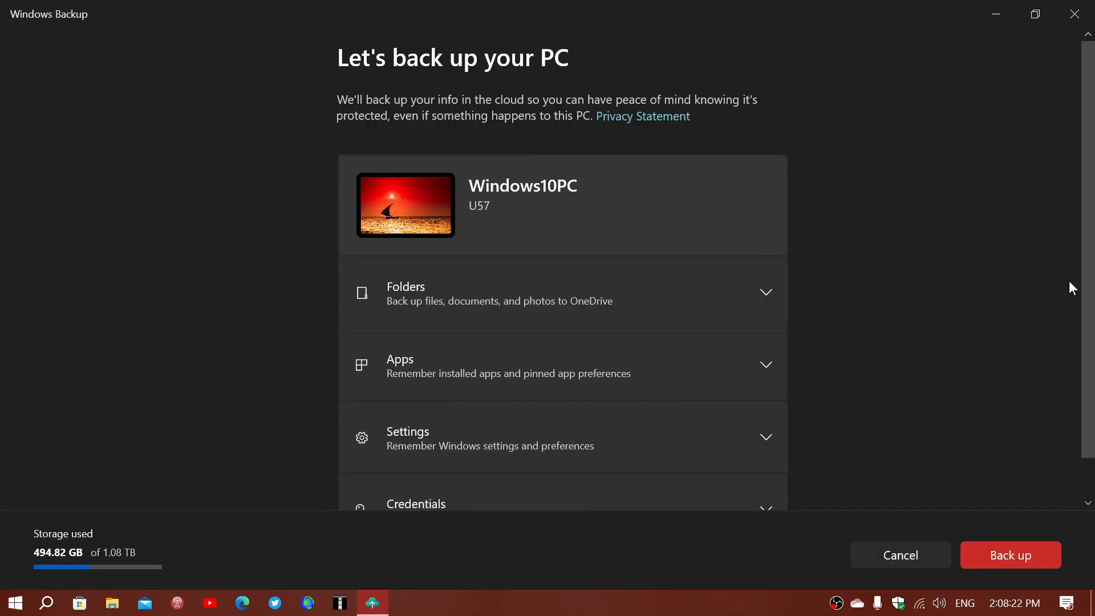
pyautogui.moveTo(1017, 266)
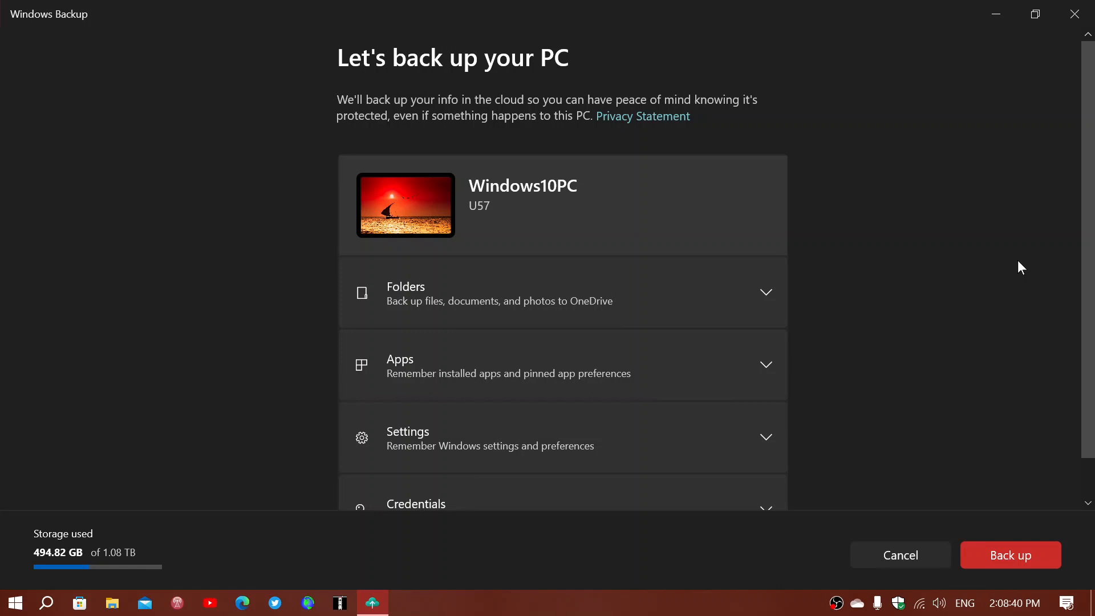
pyautogui.moveTo(545, 223)
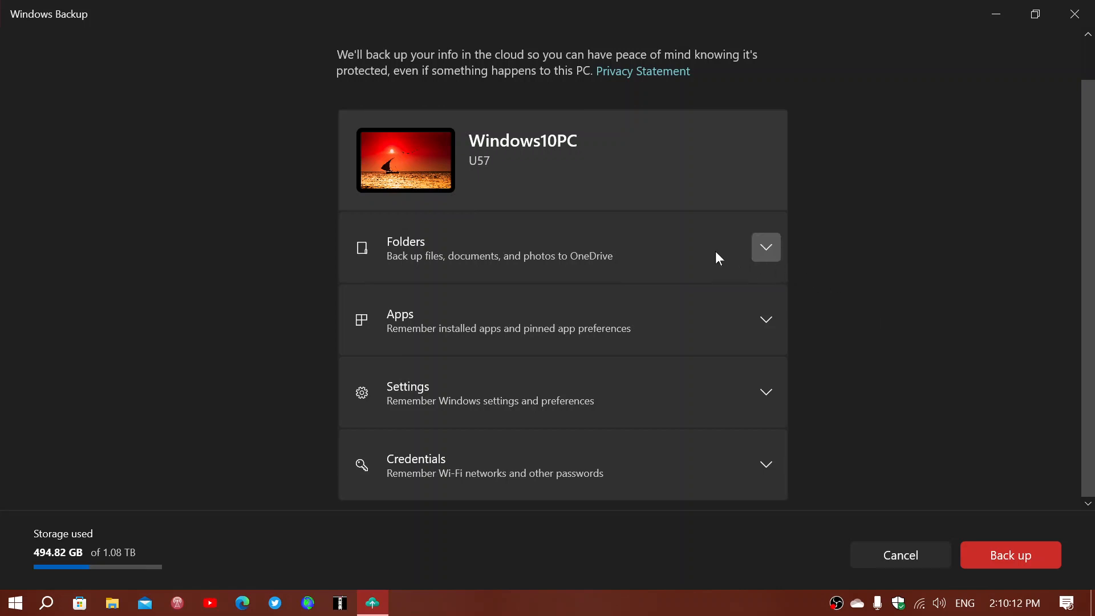
pyautogui.click(766, 247)
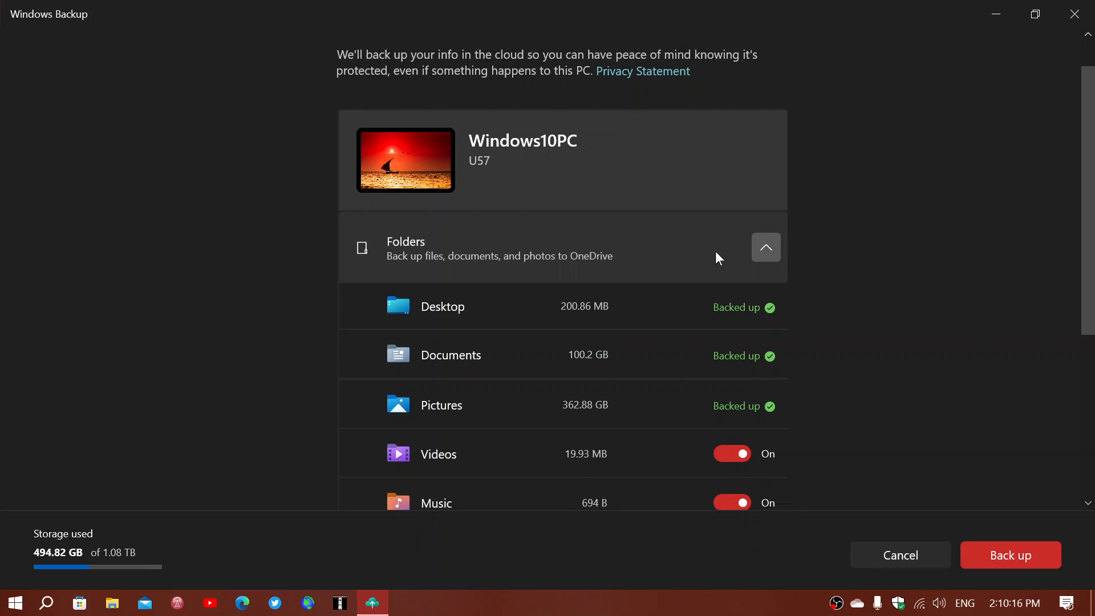
pyautogui.click(767, 248)
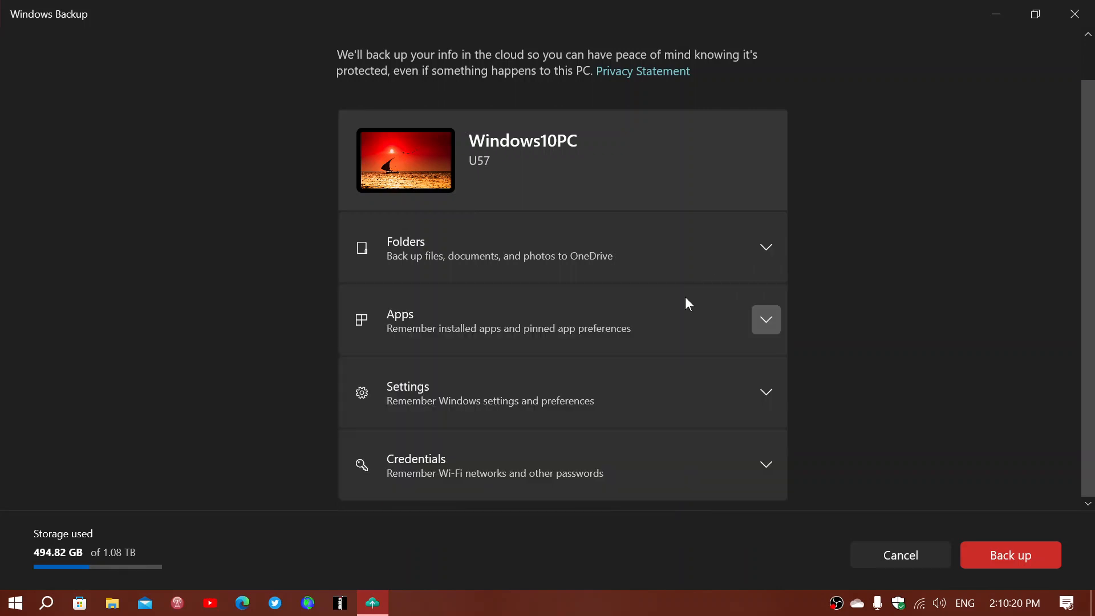
pyautogui.click(766, 319)
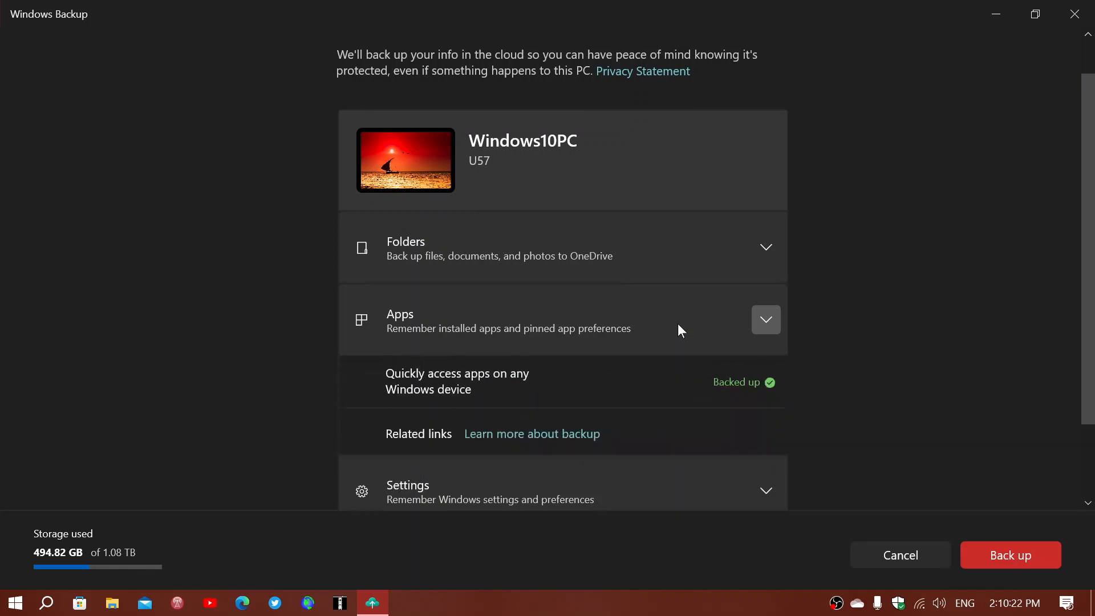
pyautogui.click(765, 320)
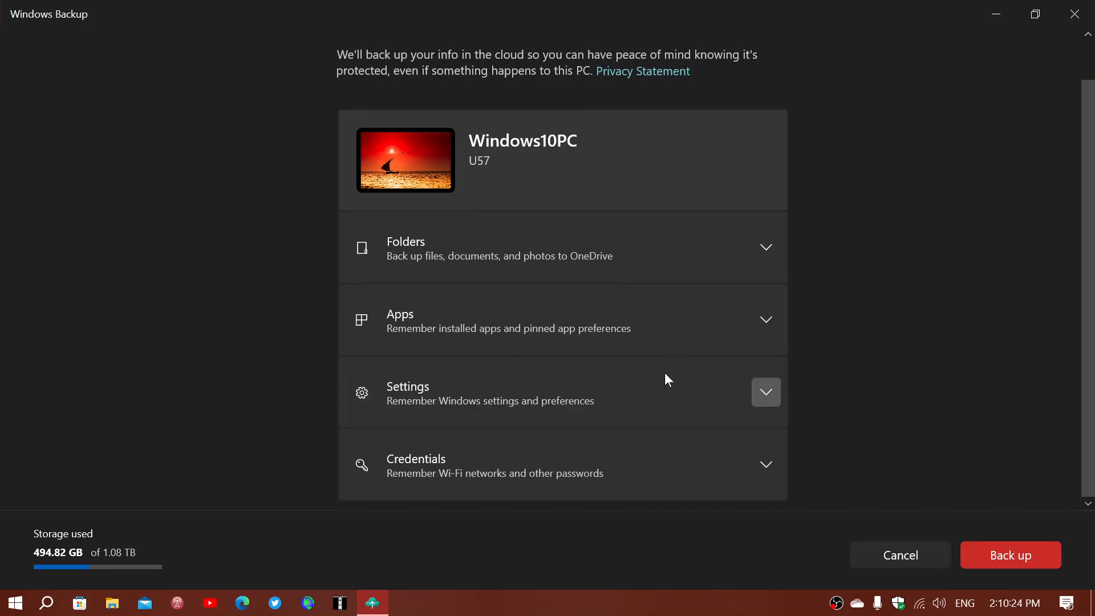
pyautogui.click(765, 392)
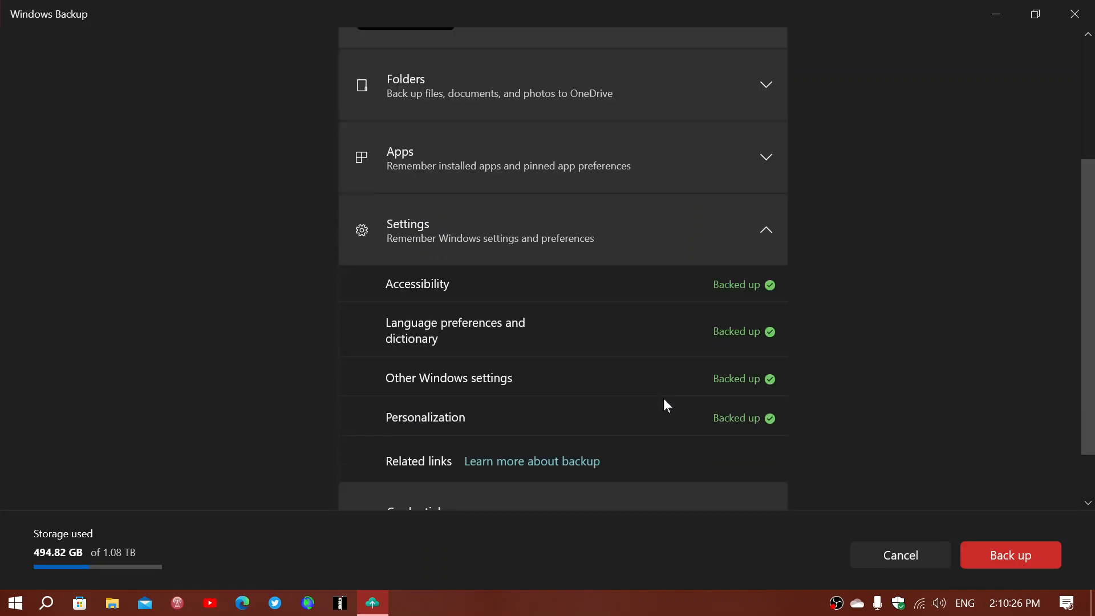
pyautogui.scroll(-3)
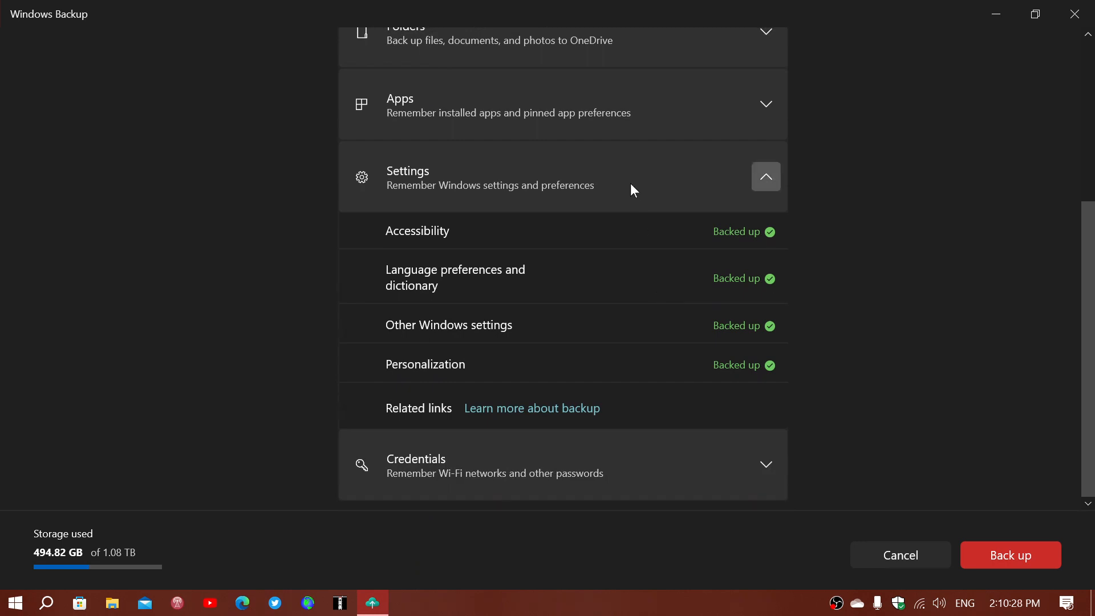
pyautogui.click(766, 175)
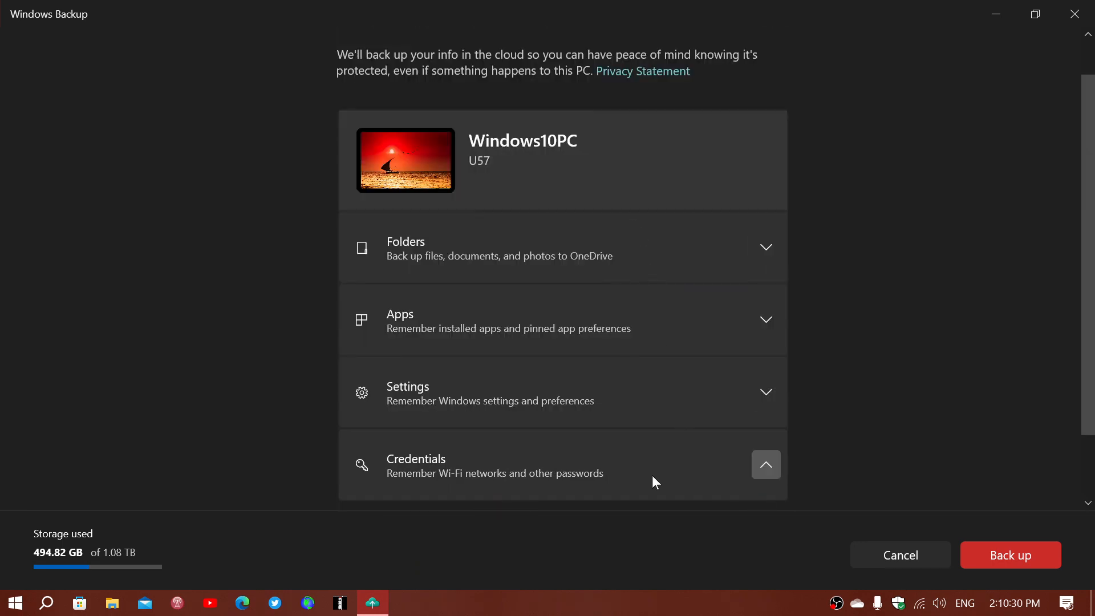
pyautogui.click(766, 465)
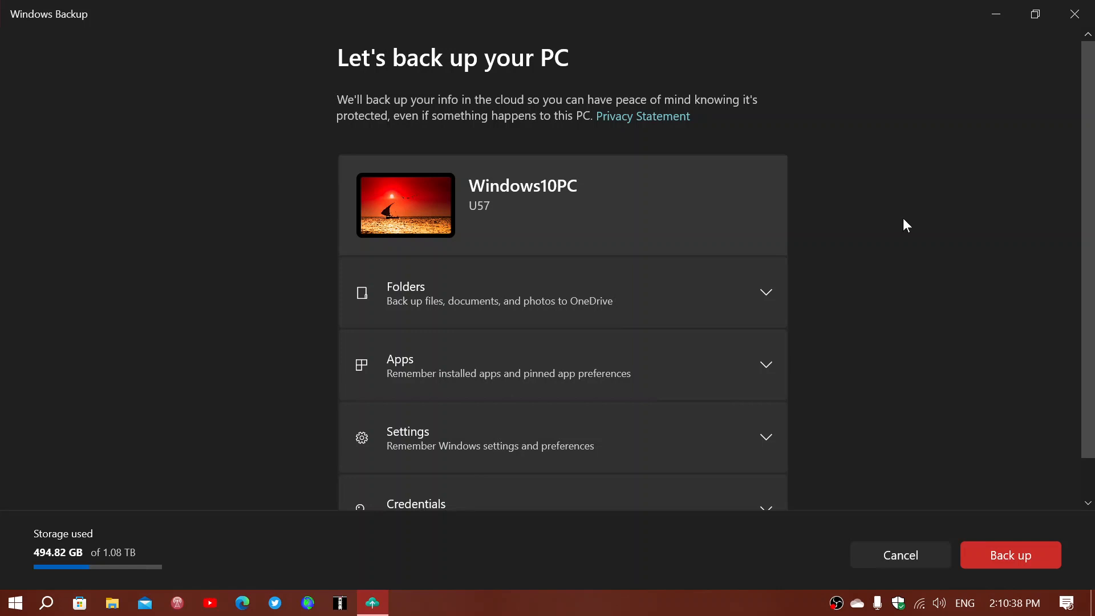
pyautogui.moveTo(70, 600)
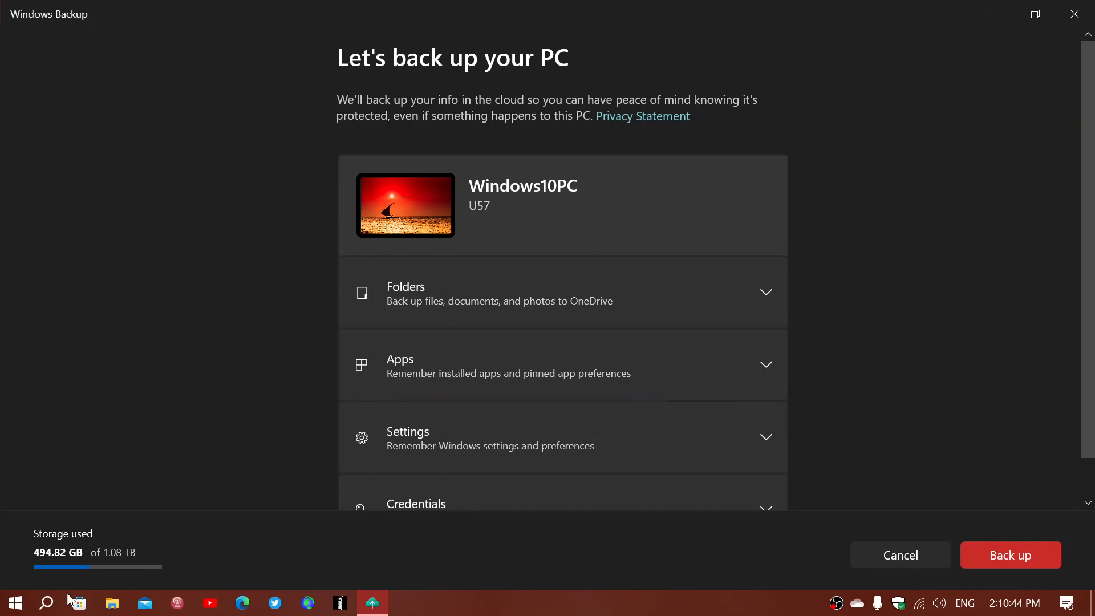
# Step: Search Windows for 'Bluetooth and other devices settings' from the taskbar search box
pyautogui.click(45, 602)
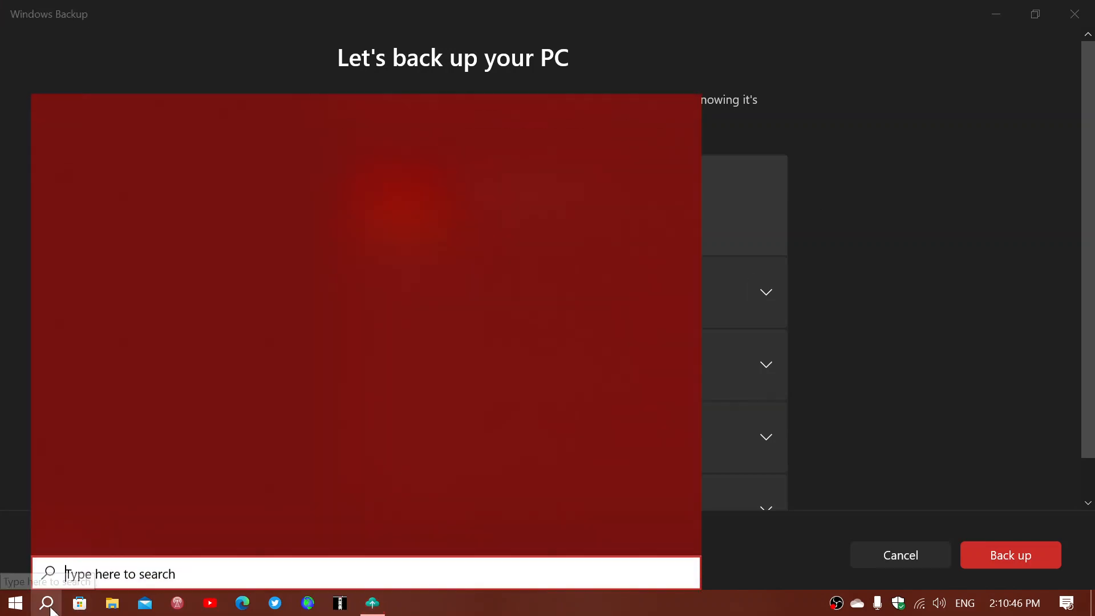
pyautogui.write('beck')
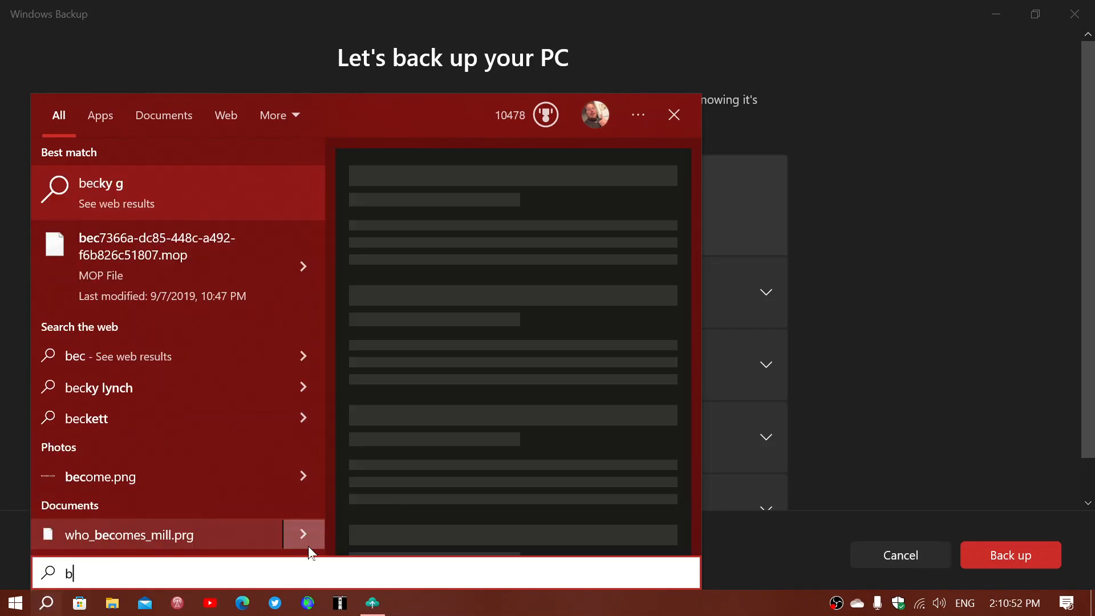
pyautogui.write('luetooth and other devices settings')
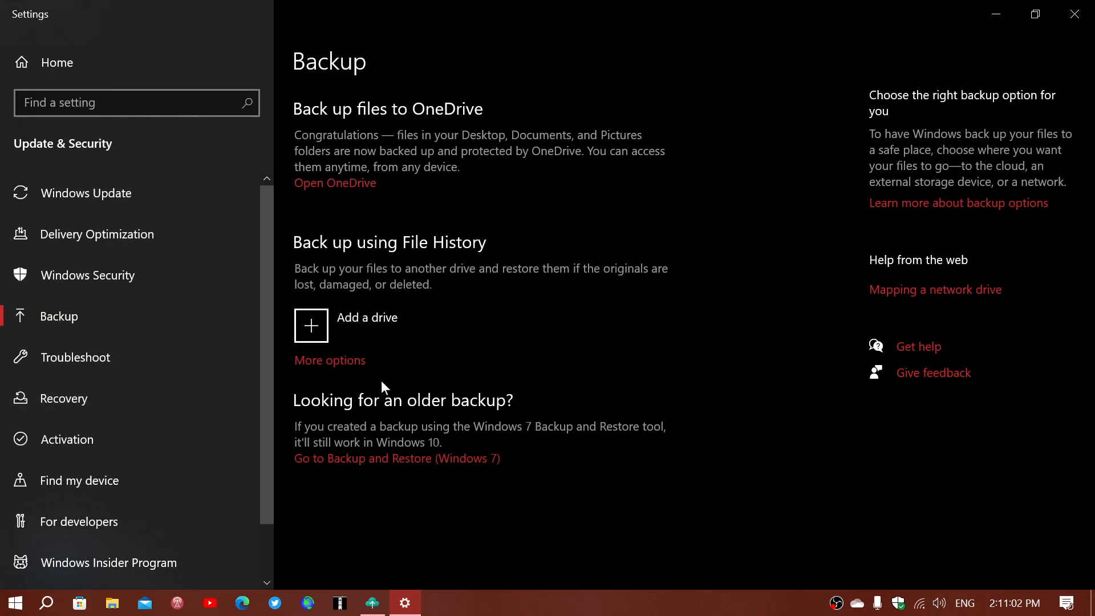
pyautogui.moveTo(722, 340)
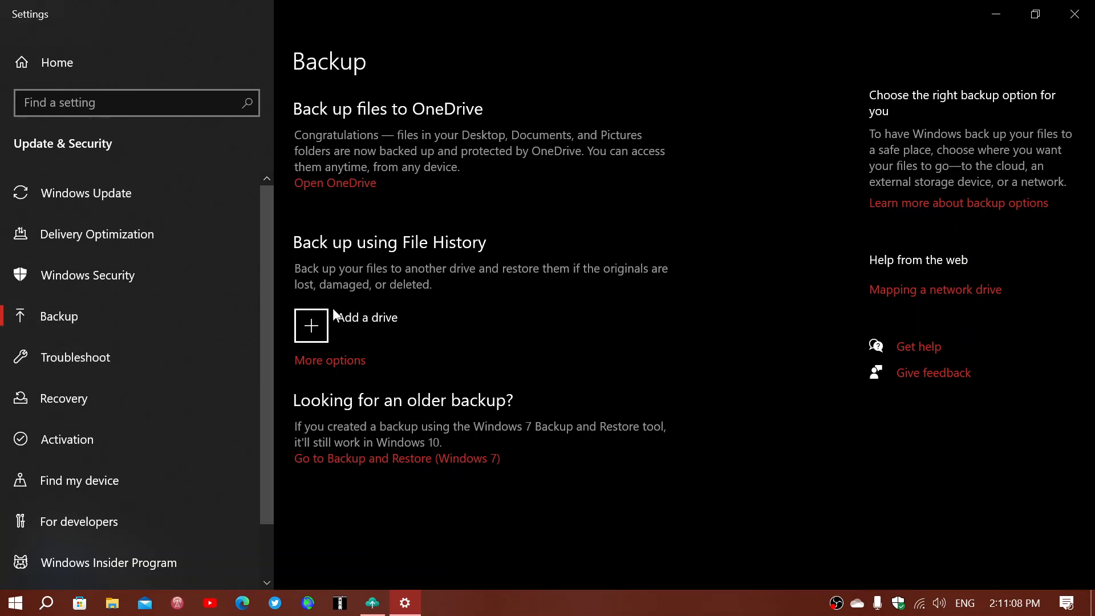
pyautogui.moveTo(666, 264)
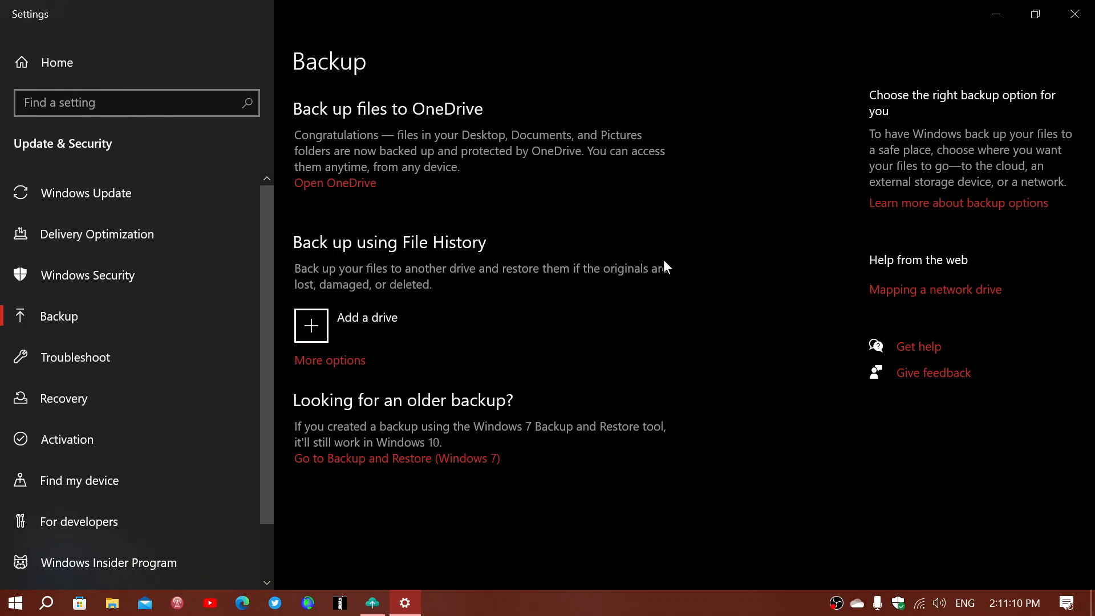
pyautogui.moveTo(1060, 28)
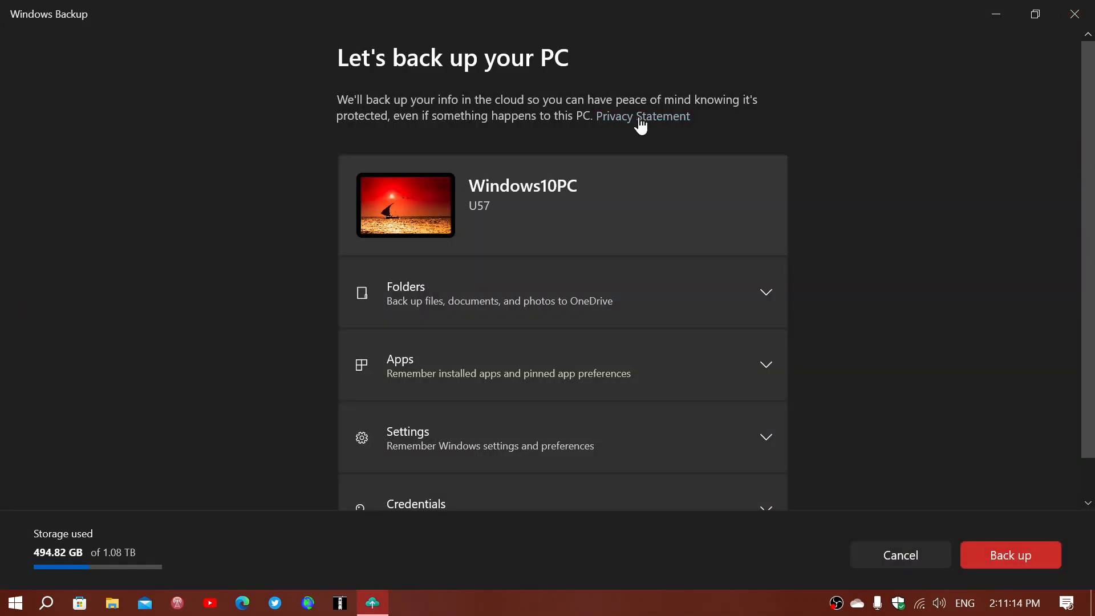
pyautogui.moveTo(919, 190)
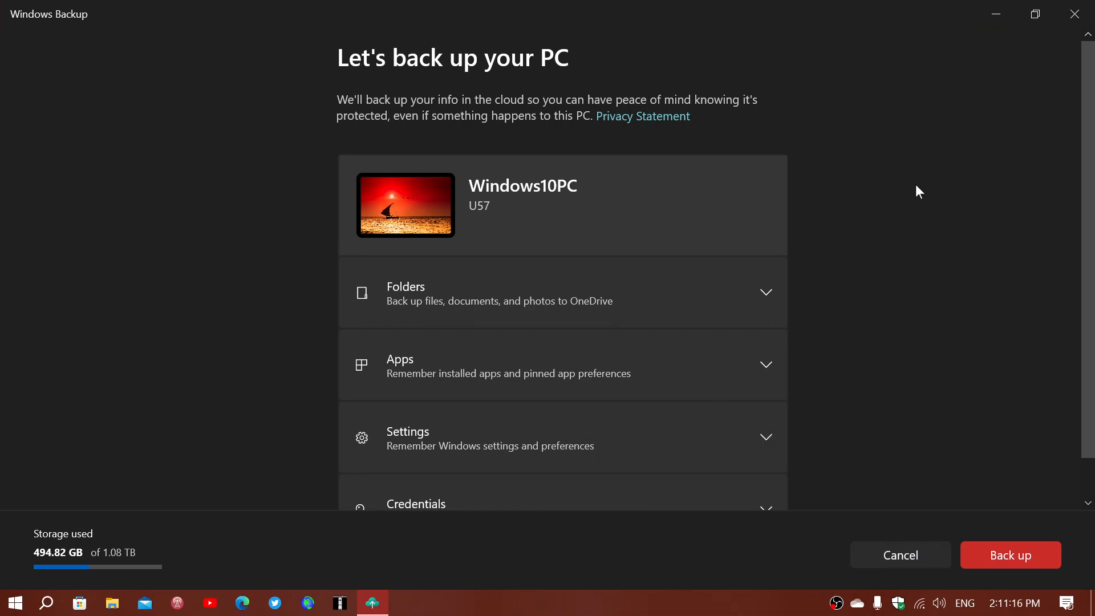
# Step: Close Windows Backup without starting a backup, returning to the desktop
pyautogui.scroll(-3)
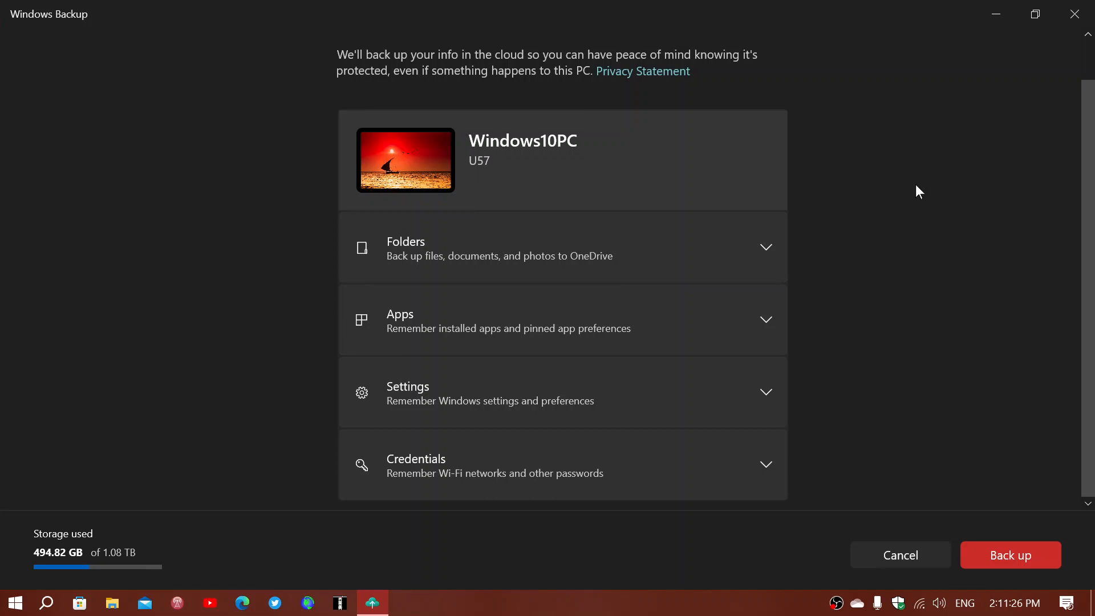
pyautogui.moveTo(867, 310)
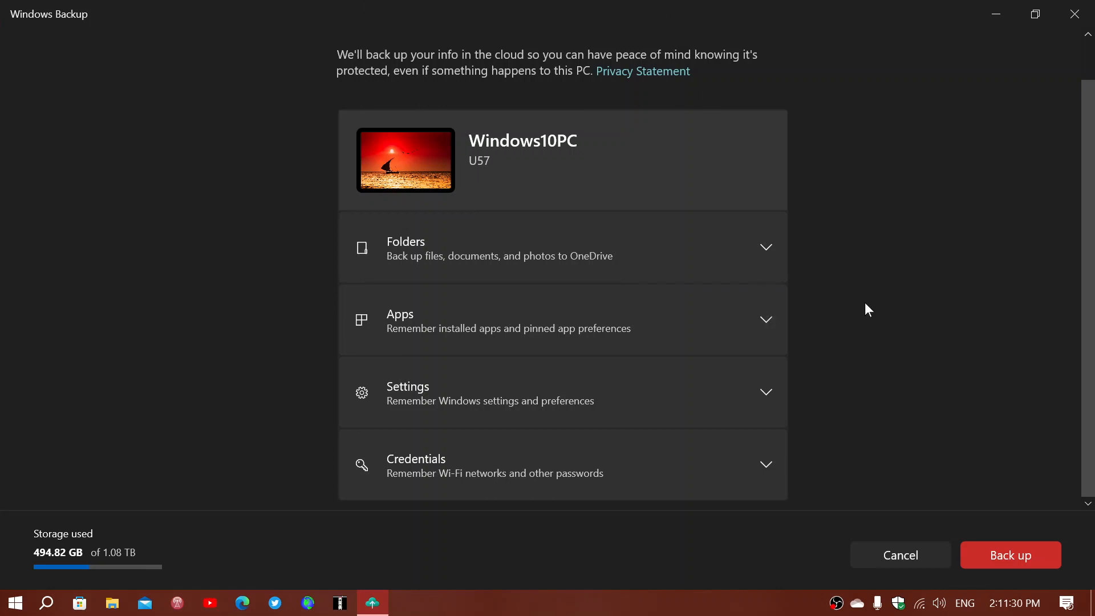
pyautogui.moveTo(985, 194)
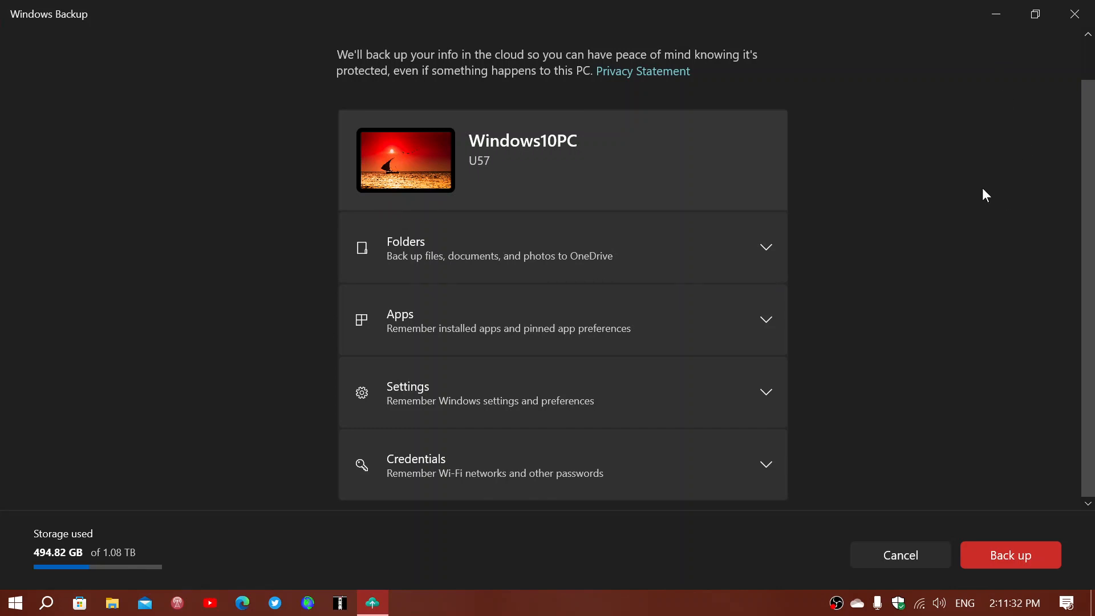
pyautogui.moveTo(1006, 132)
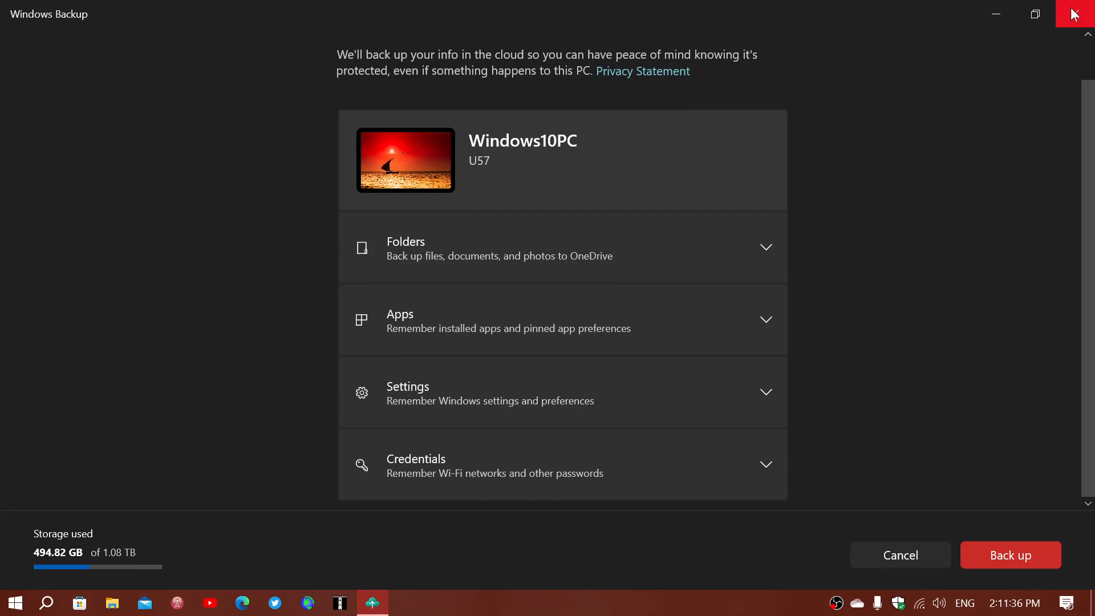
pyautogui.click(1074, 13)
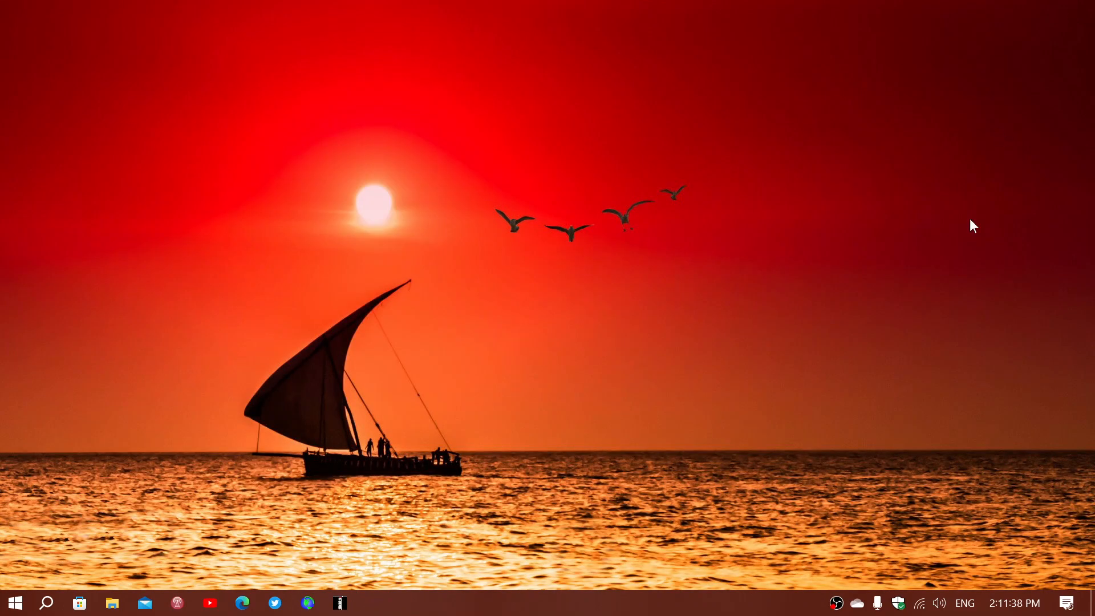